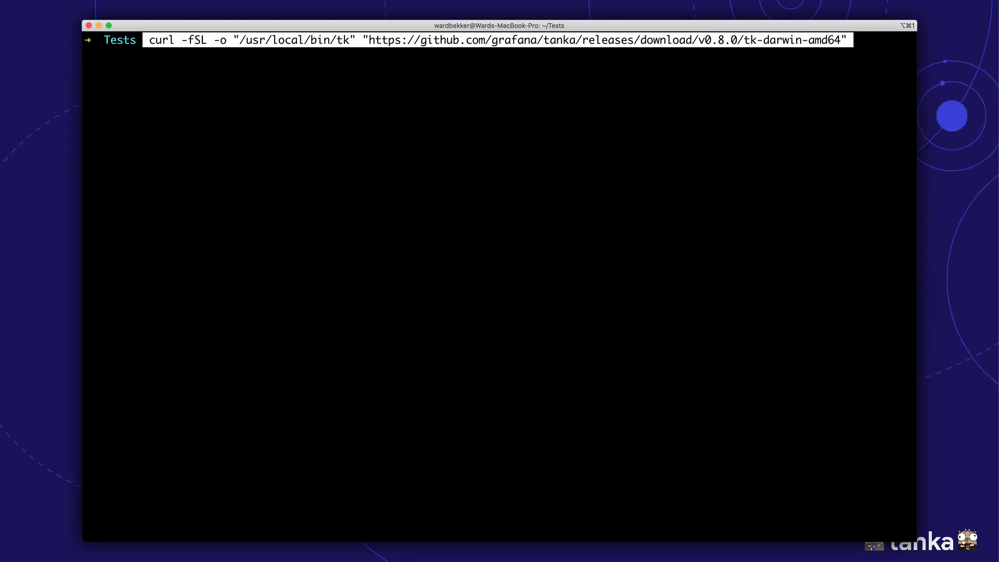
Download the Tanka binary to /usr/local/bin/tk and make it executable
{"action": "key", "text": "Return"}
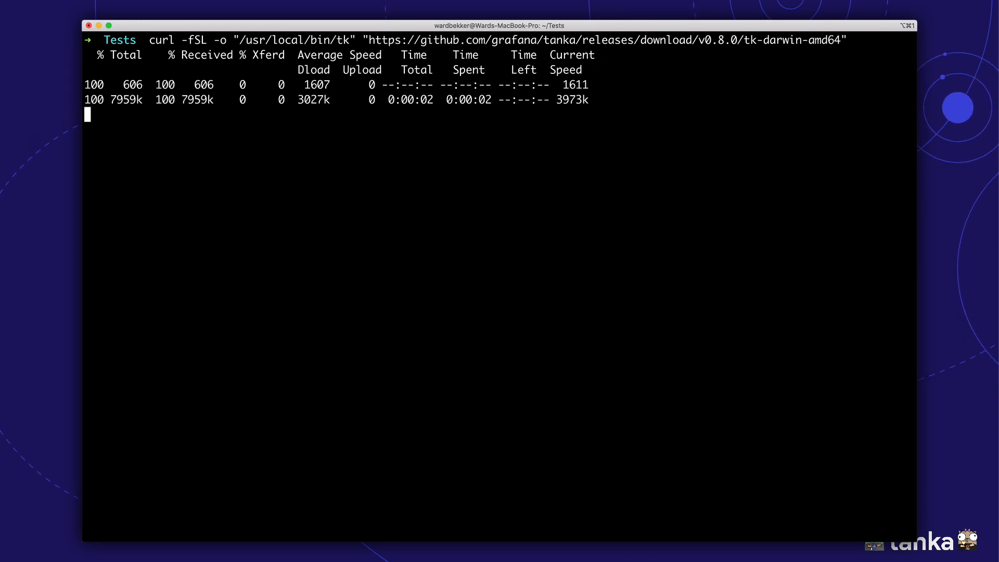
{"action": "key", "text": "Return"}
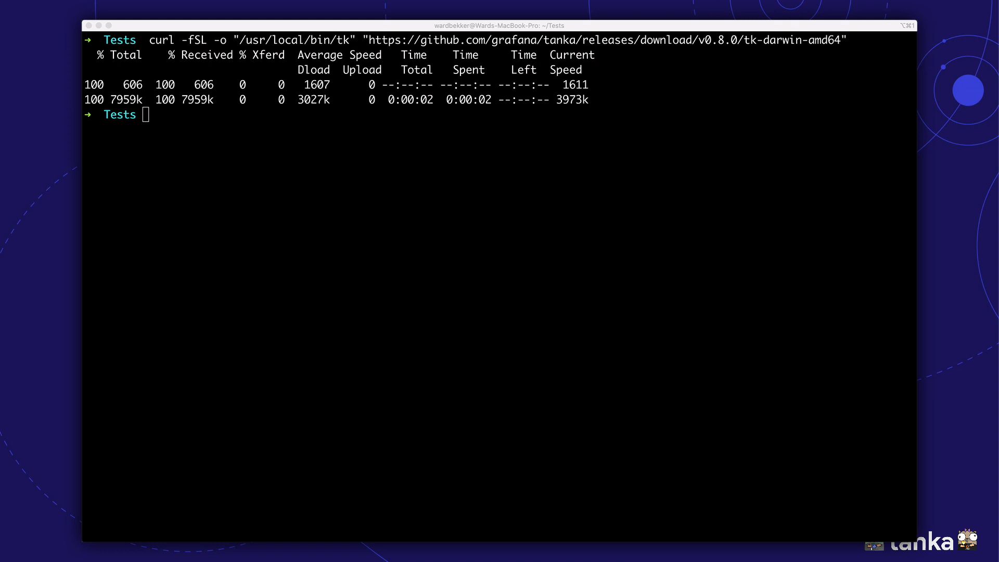
{"action": "type", "text": "chmod a+x \"/usr/local/bin/tk\""}
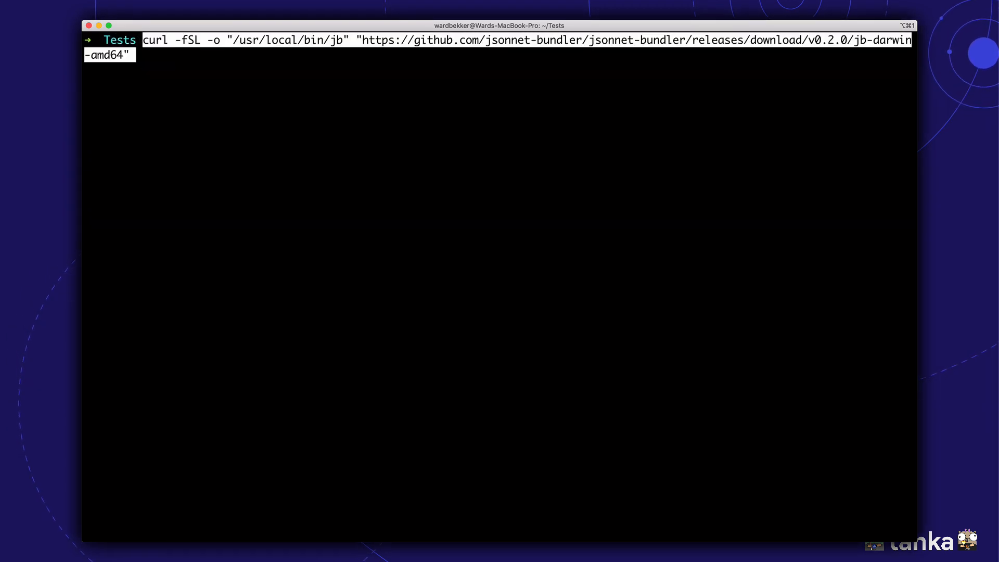
Download jsonnet-bundler to /usr/local/bin/jb, make it executable, and check jb -h
{"action": "key", "text": "Return"}
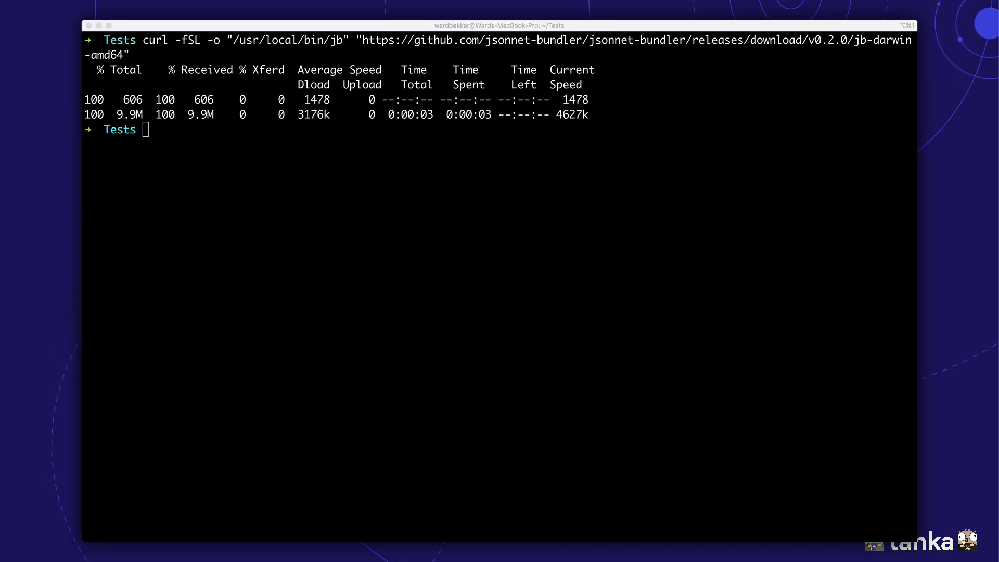
{"action": "key", "text": "Return"}
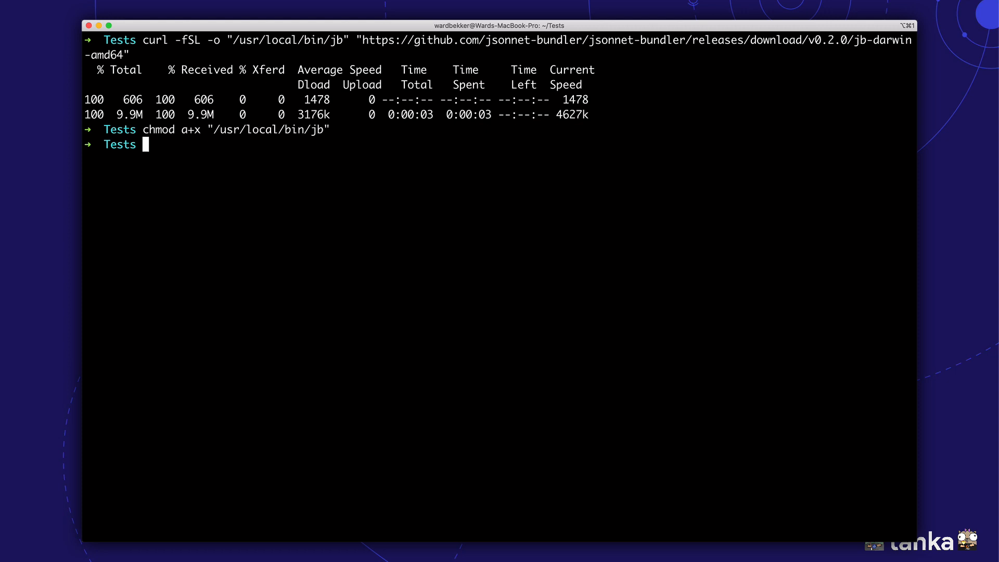
{"action": "type", "text": "jb -h"}
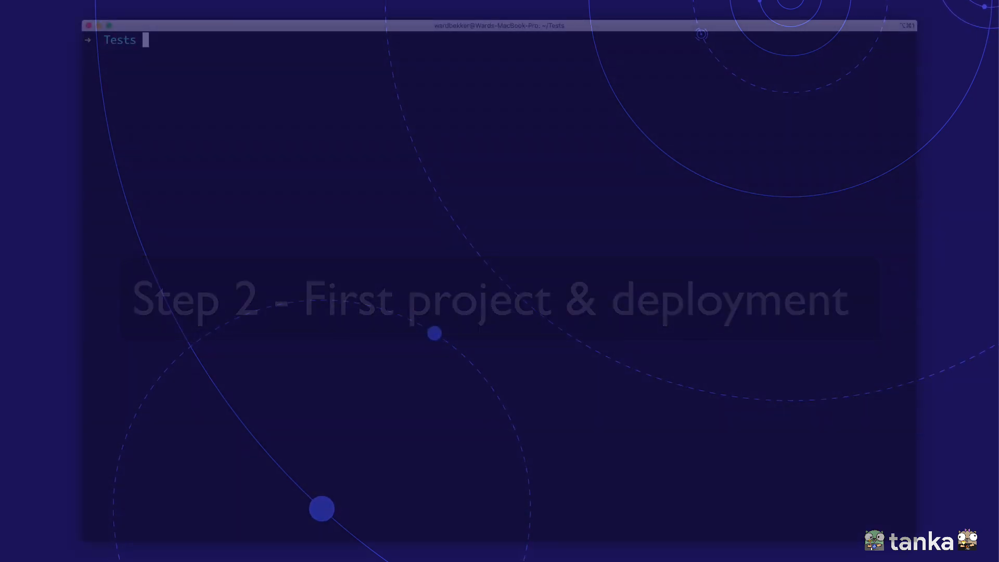
Create and initialise tanka_tutorial, then create and enter lib/prometheus_grafana
{"action": "type", "text": "mkdir tanka_tutorial"}
{"action": "type", "text": "cd tanka_t"}
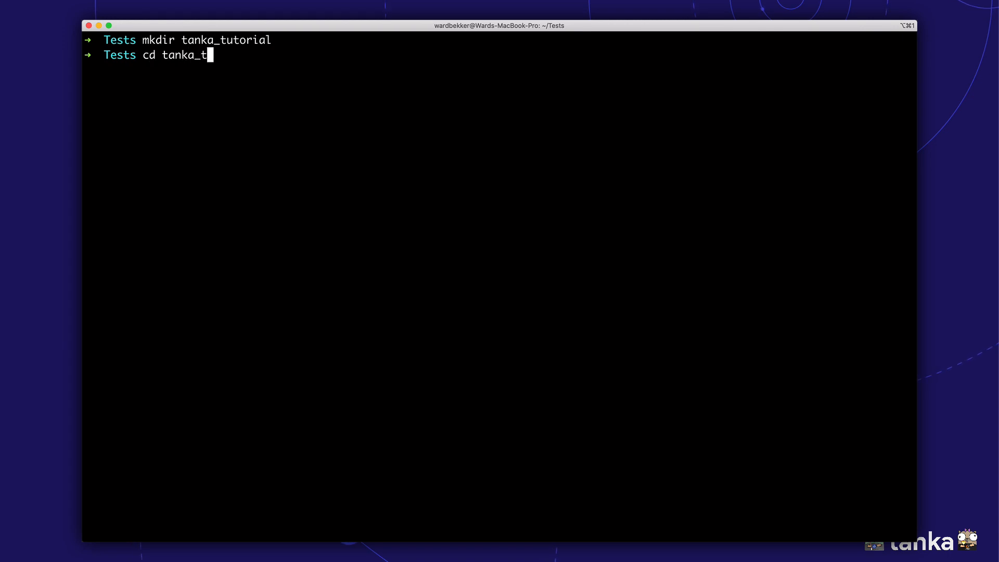
{"action": "key", "text": "Return"}
{"action": "type", "text": "tk init"}
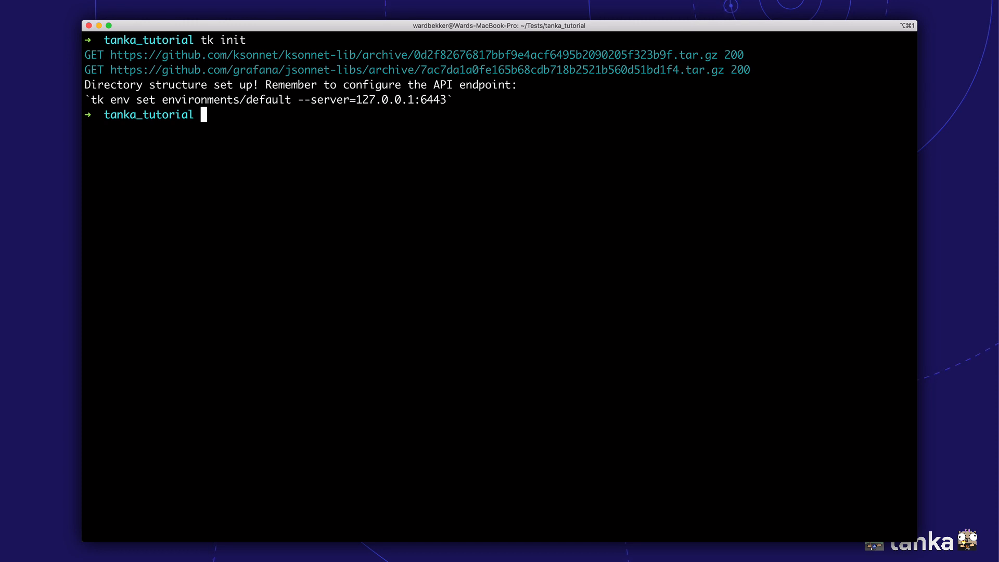
{"action": "type", "text": "cd li"}
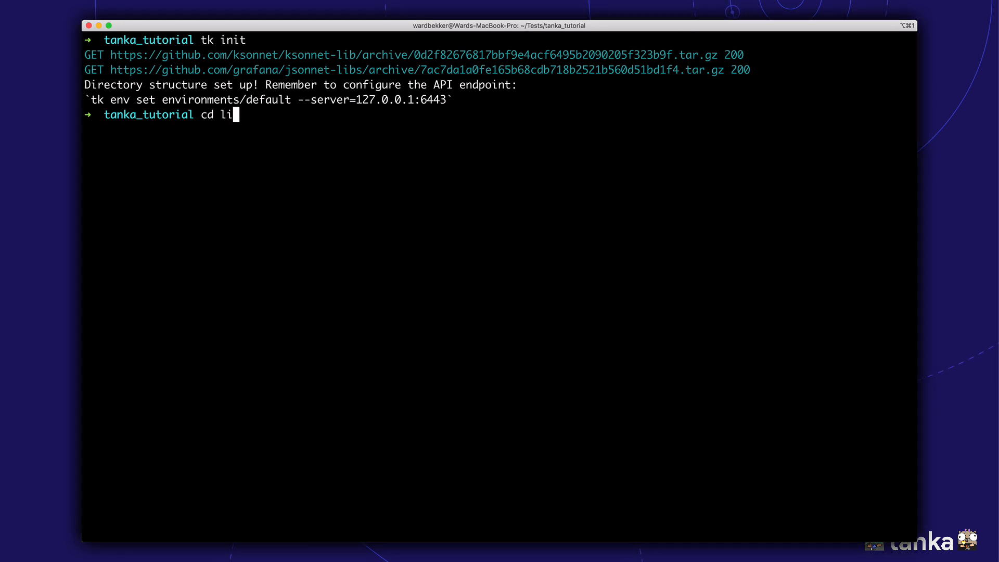
{"action": "key", "text": "Return"}
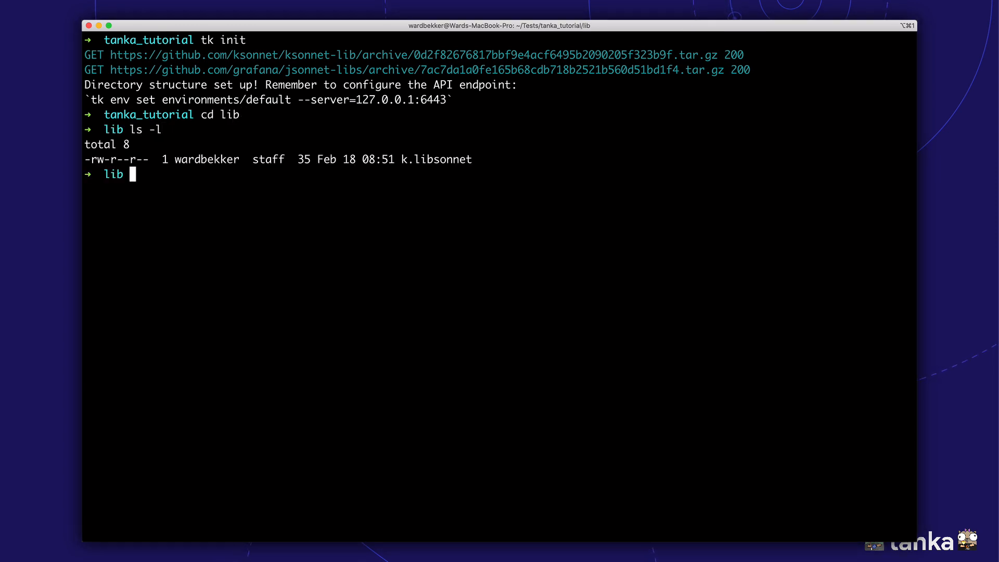
{"action": "type", "text": "mkdir prometheus_grafana"}
{"action": "type", "text": "cd"}
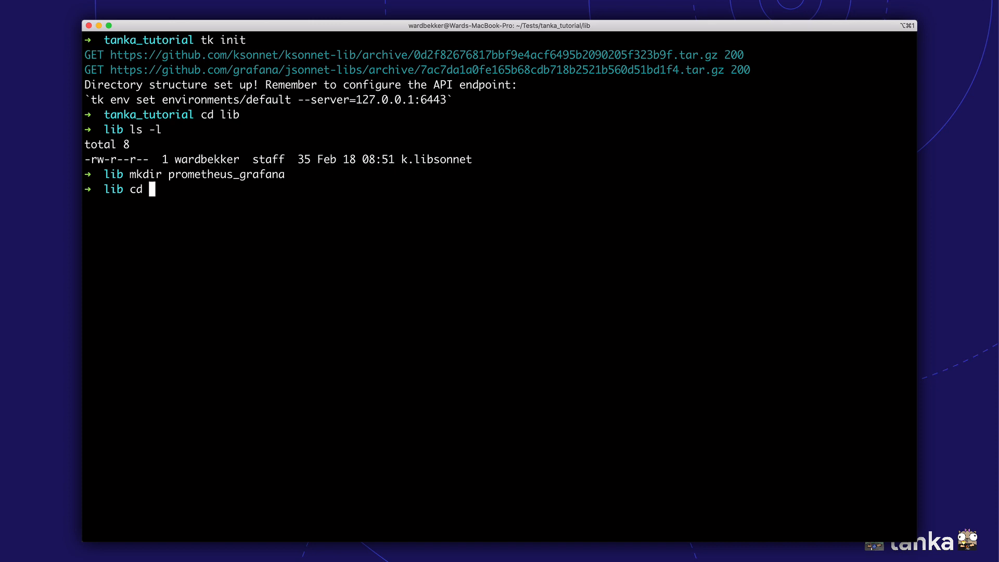
{"action": "key", "text": "Return"}
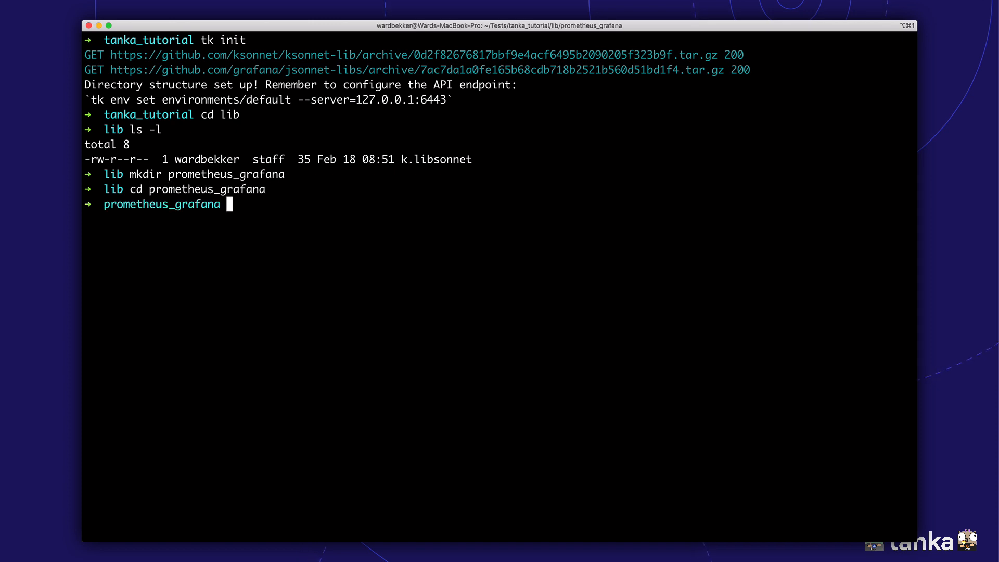
{"action": "type", "text": "code"}
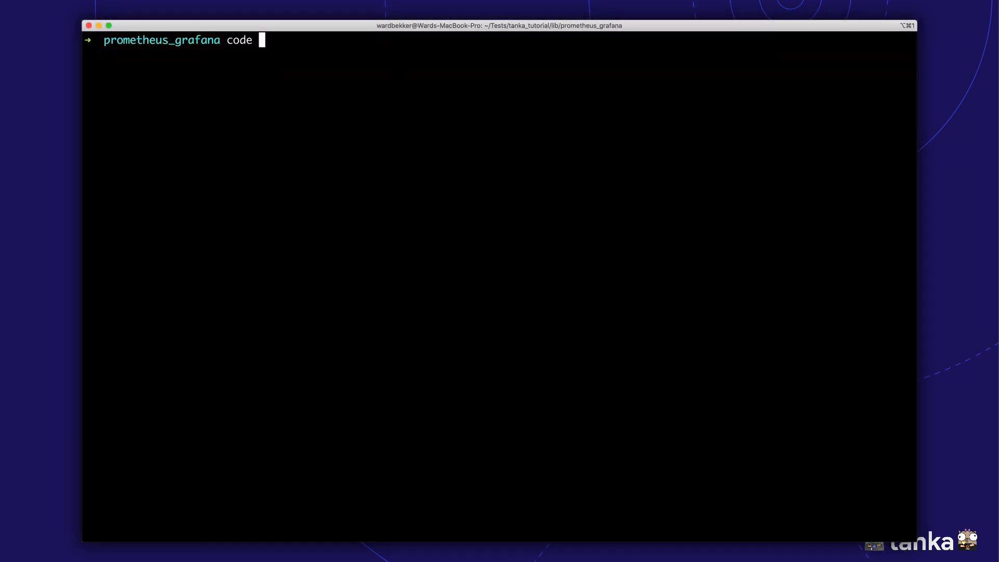
Open prometheus-grafana.libsonnet in VS Code with the code command
{"action": "type", "text": "prometheus-grafana."}
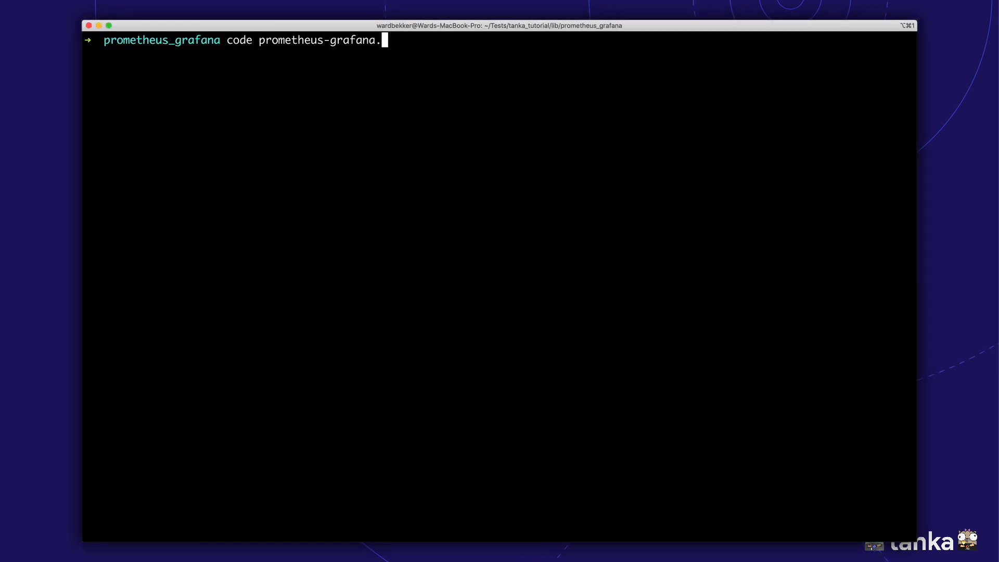
{"action": "type", "text": "libsonnet"}
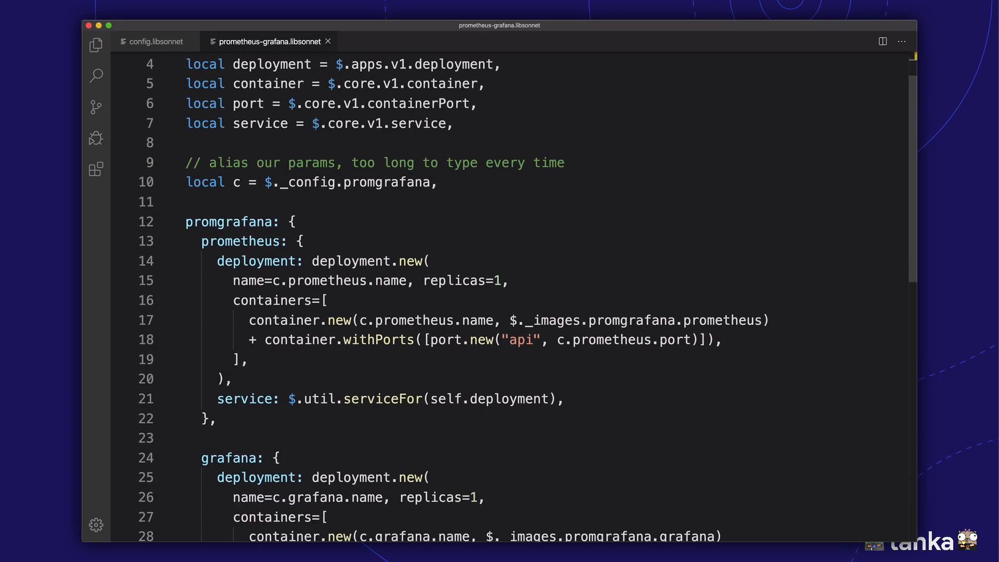
Review the promgrafana deployment.new and util.serviceFor definitions for Prometheus and Grafana
{"action": "scroll", "scroll_direction": "down", "scroll_amount": 3}
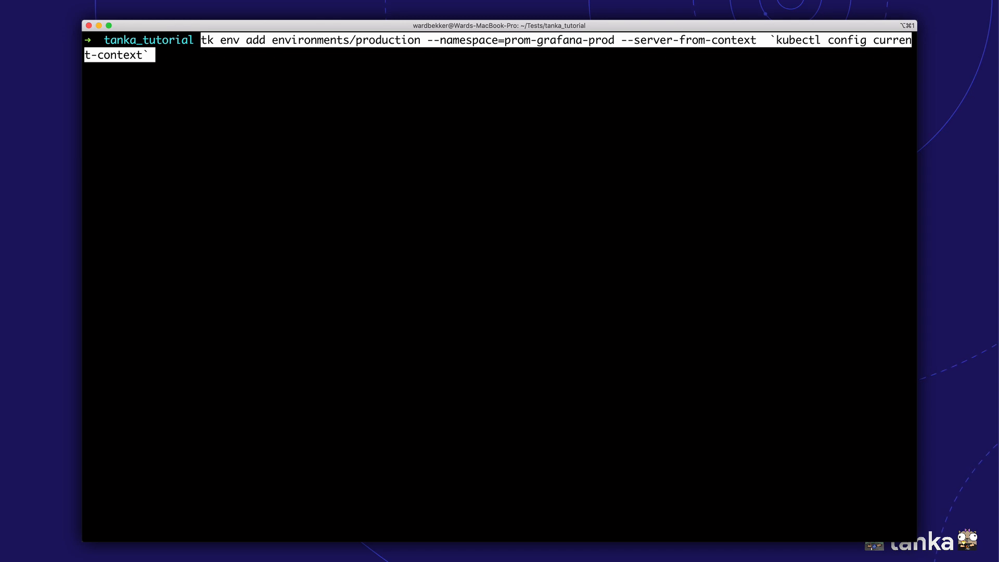
Add environments/production with namespace prom-grafana-prod and list its main.jsonnet and spec.json
{"action": "key", "text": "Return"}
{"action": "type", "text": "ls -l"}
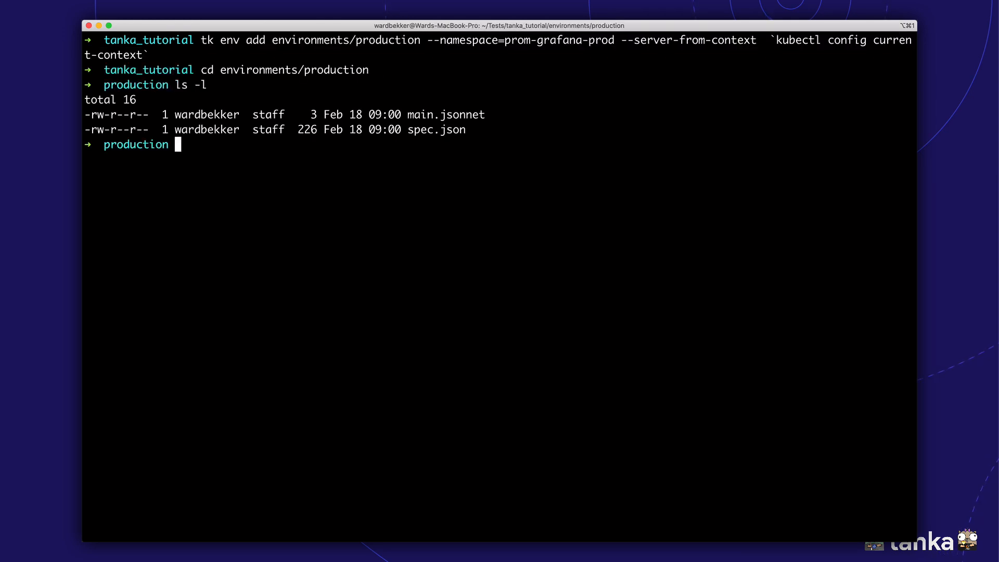
{"action": "type", "text": "code"}
{"action": "type", "text": "tk show environments/production"}
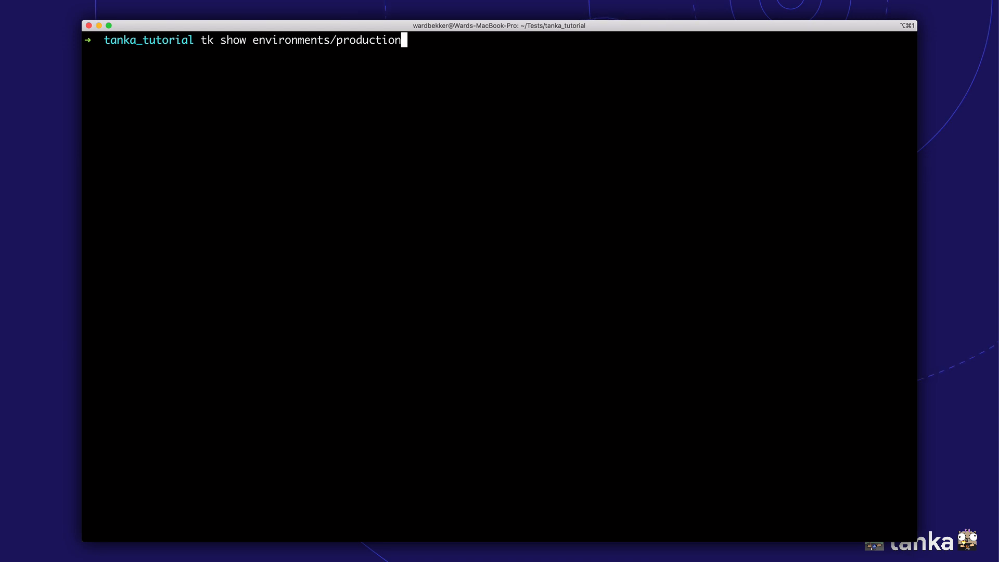
Render tk show environments/production, scroll the Prometheus and Grafana YAML, and quit
{"action": "key", "text": "Return"}
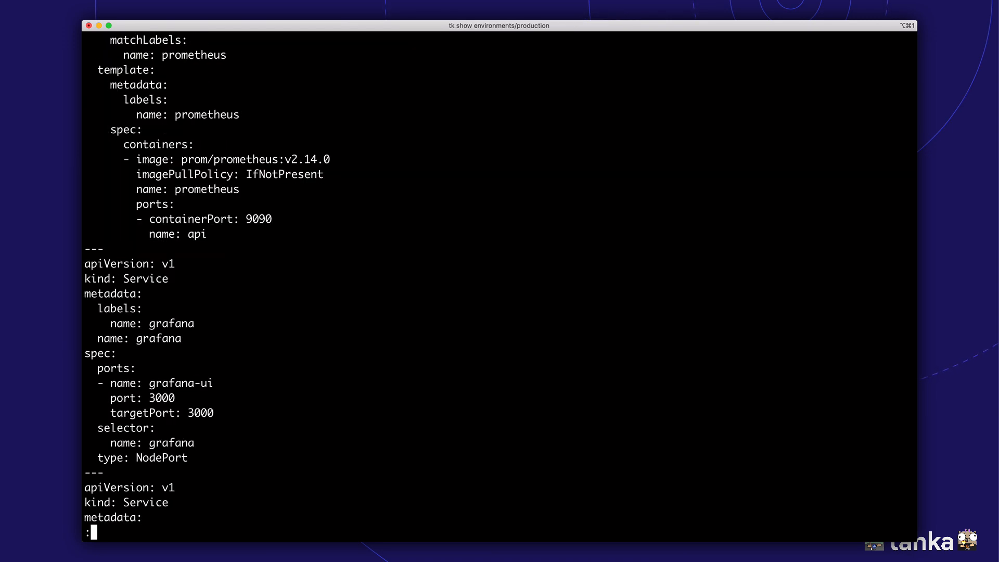
{"action": "scroll", "scroll_direction": "down", "scroll_amount": 3}
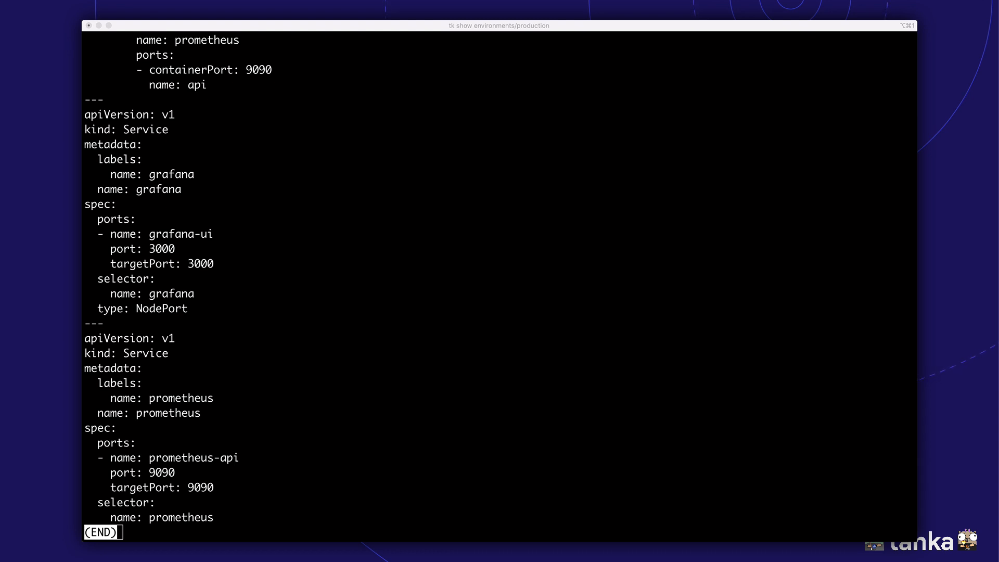
{"action": "key", "text": "q"}
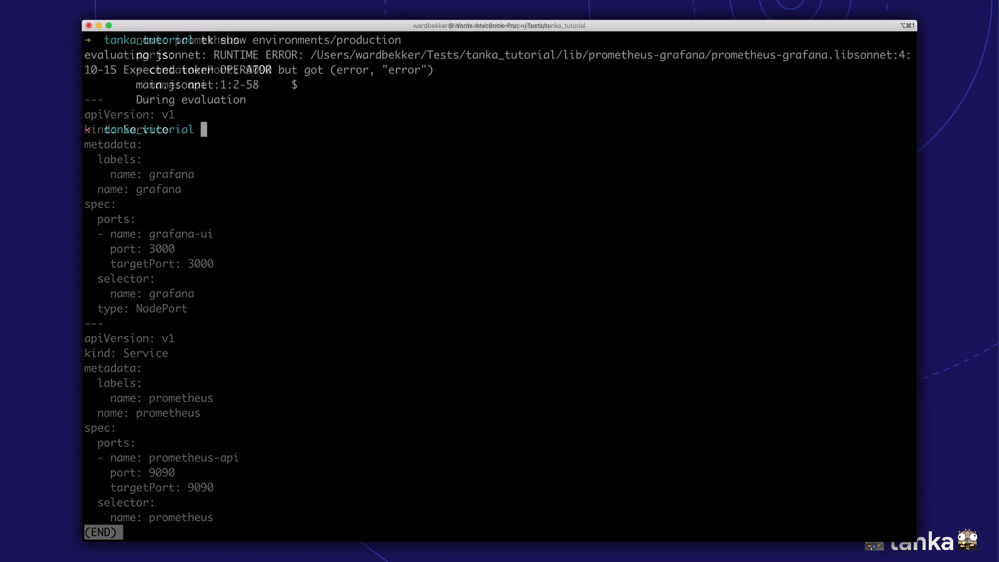
{"action": "key", "text": "q"}
{"action": "type", "text": "kubectl create ns prom-grafana-prod"}
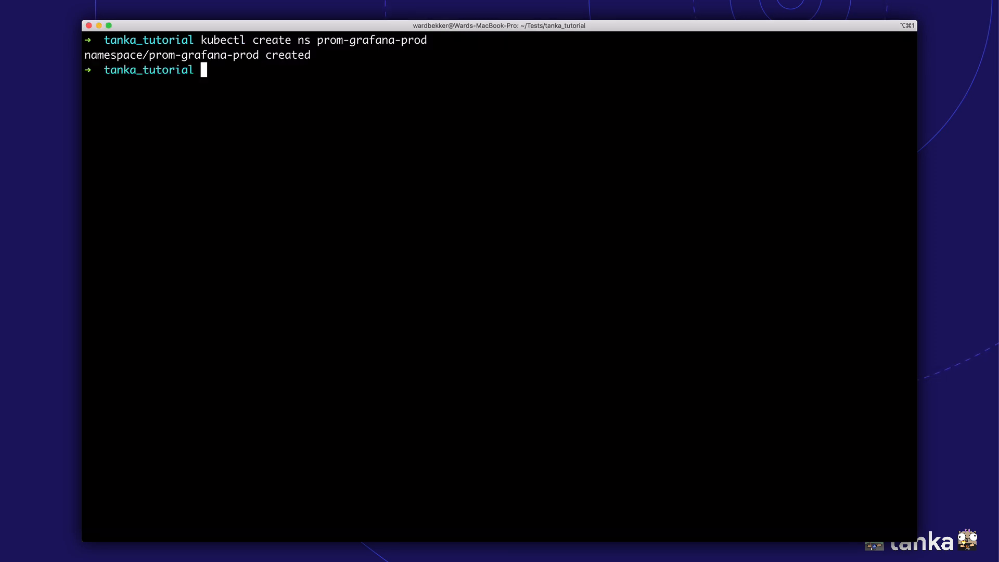
Create the prom-grafana-prod namespace with kubectl and begin the tk apply command
{"action": "type", "text": "tk app"}
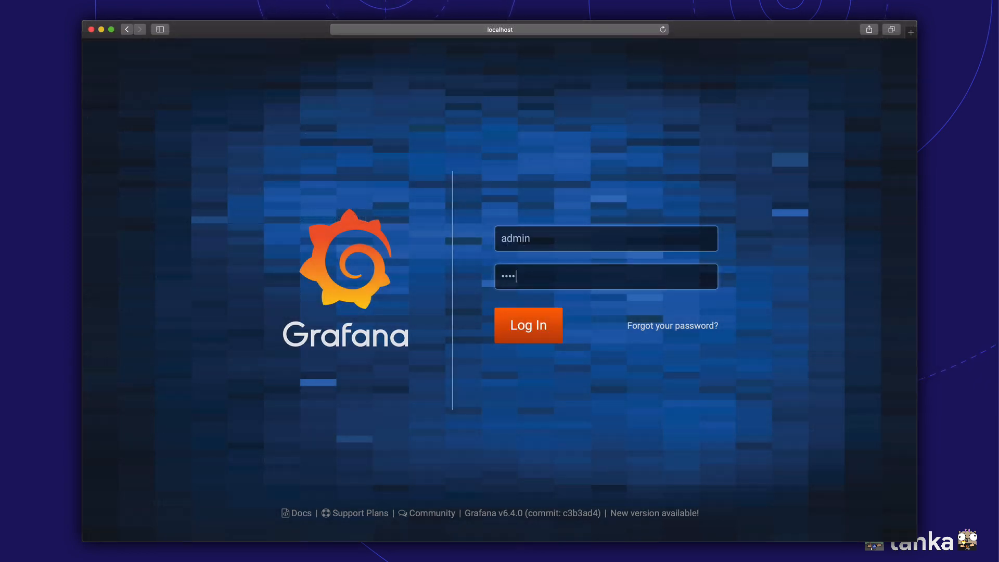
Log in to Grafana as admin, then edit the Grafana image tag in main.jsonnet
{"action": "left_click", "coordinate": [526, 325]}
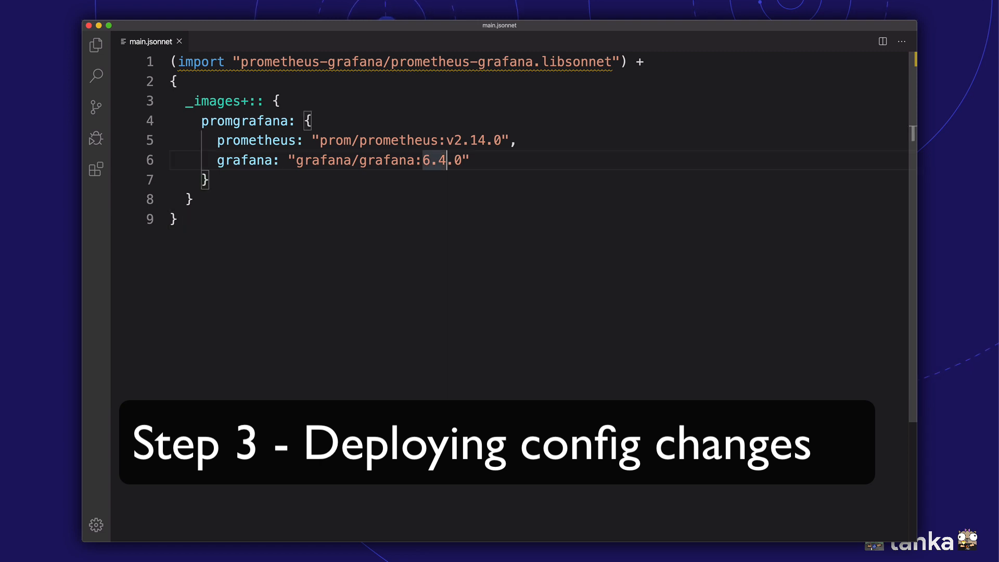
{"action": "key", "text": "Backspace"}
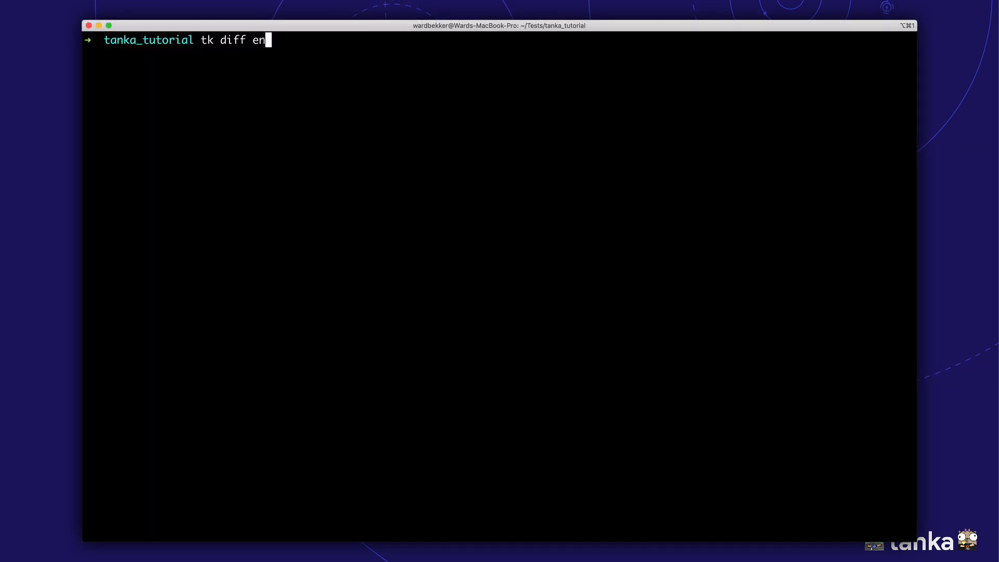
Diff production showing Grafana 6.4.0 to 6.6.0, then type tk apply
{"action": "key", "text": "Return"}
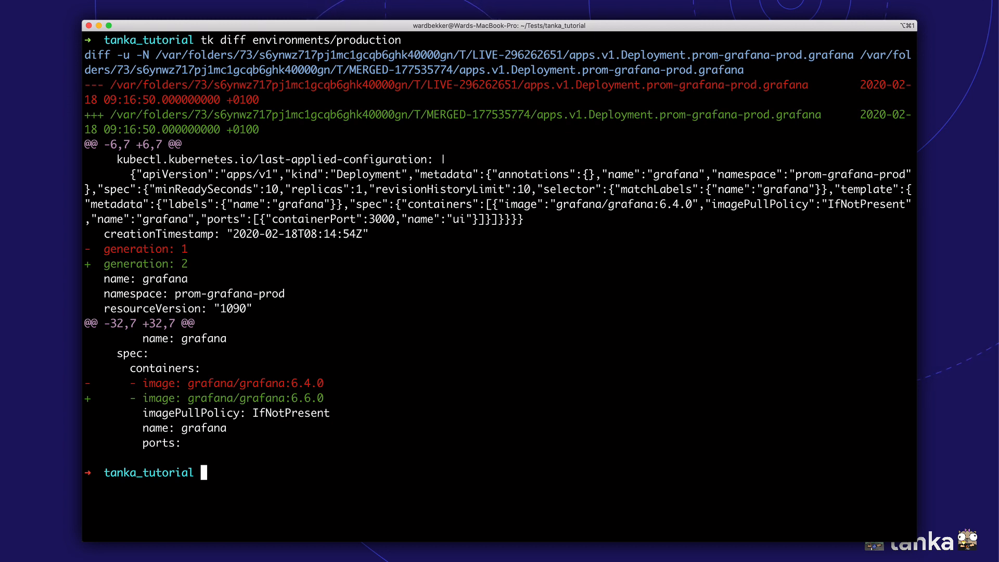
{"action": "type", "text": "tk apply"}
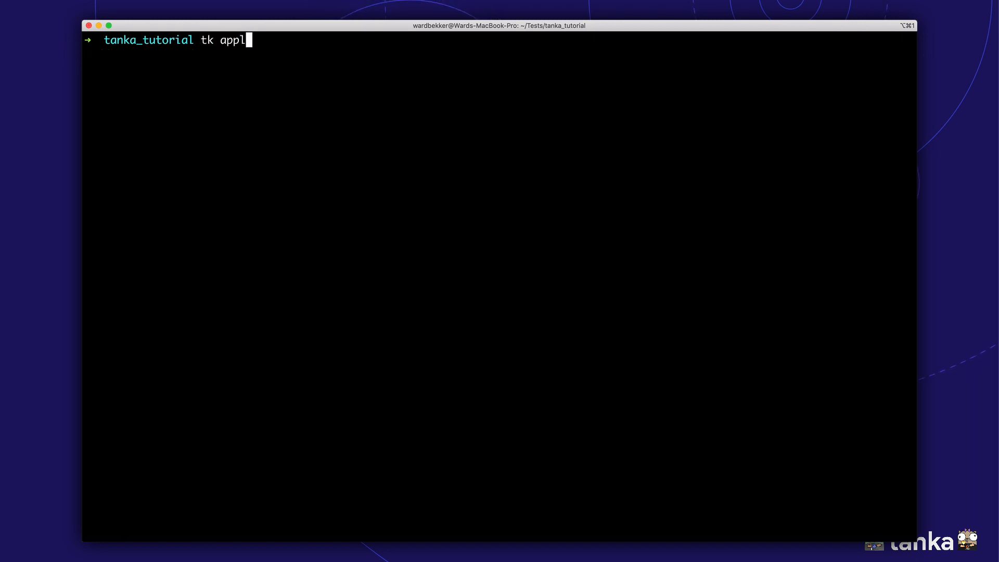